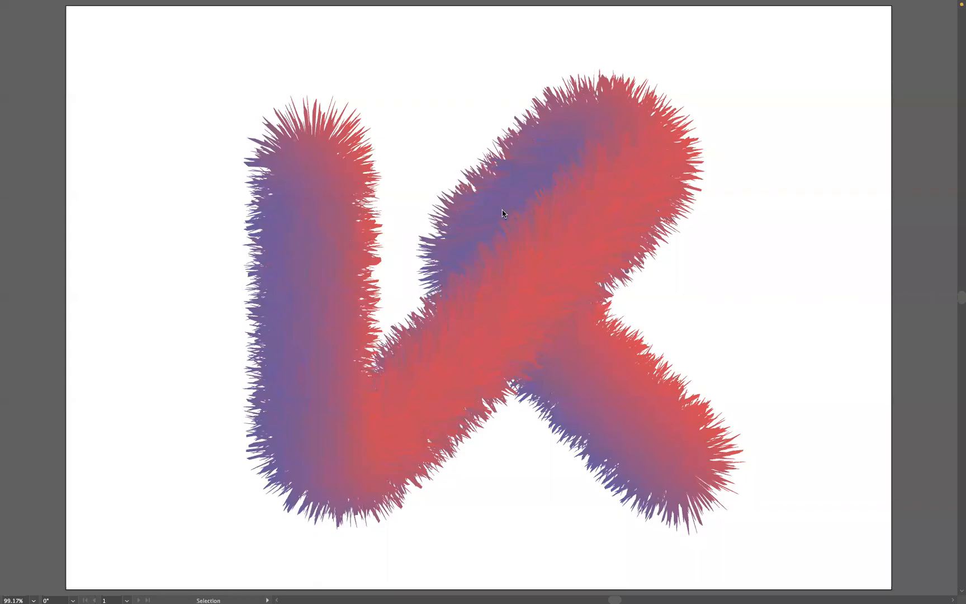
mouse_move(858, 229)
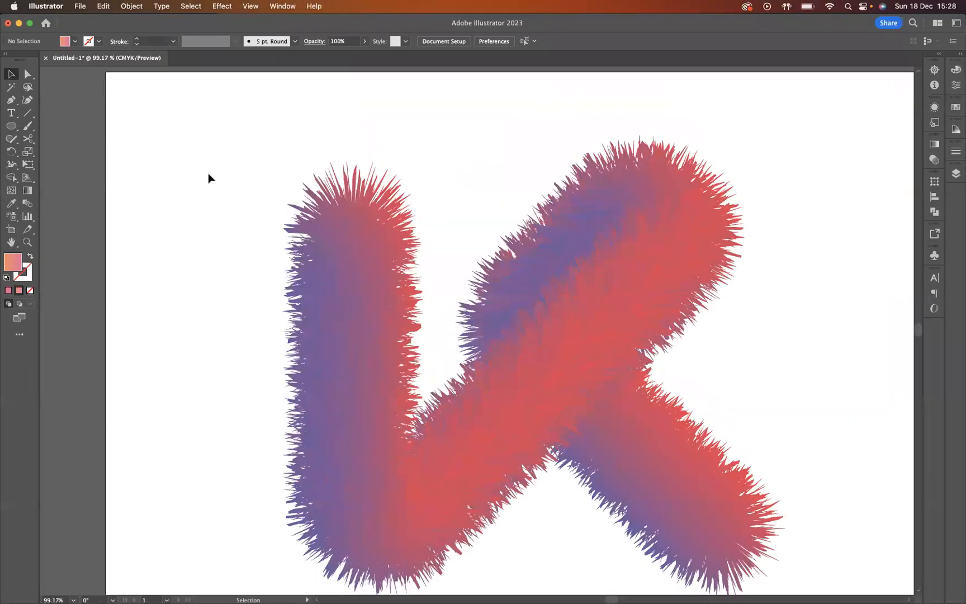
Clear the example artboard and start a Pen-tool K outline with its stem and upper arm.
left_click(535, 379)
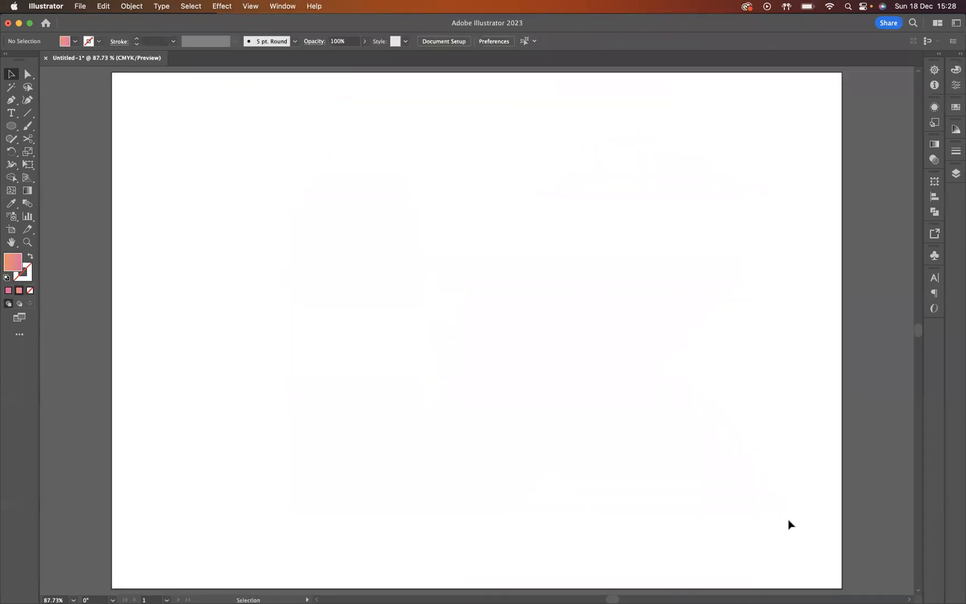
left_click(10, 99)
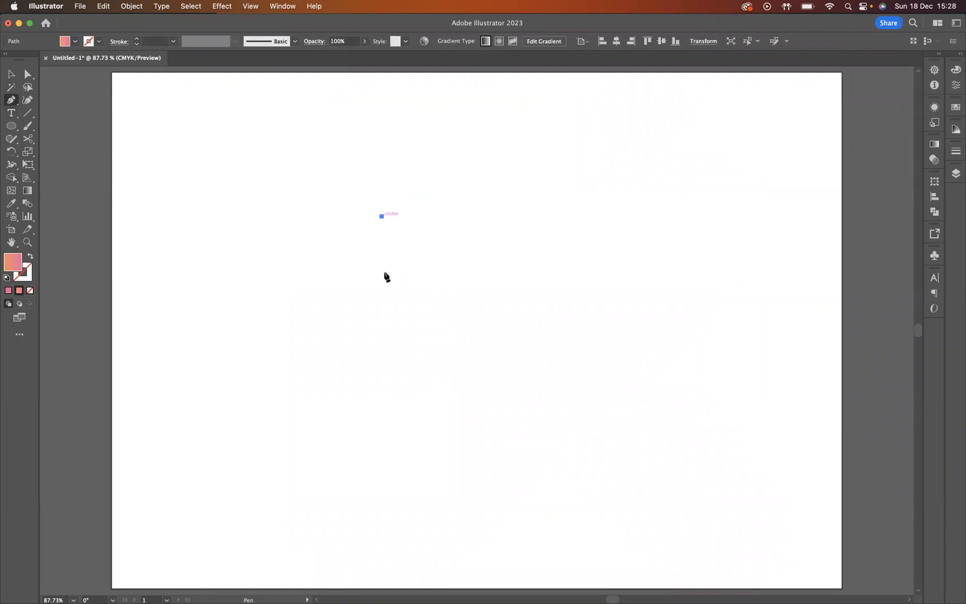
left_click(381, 360)
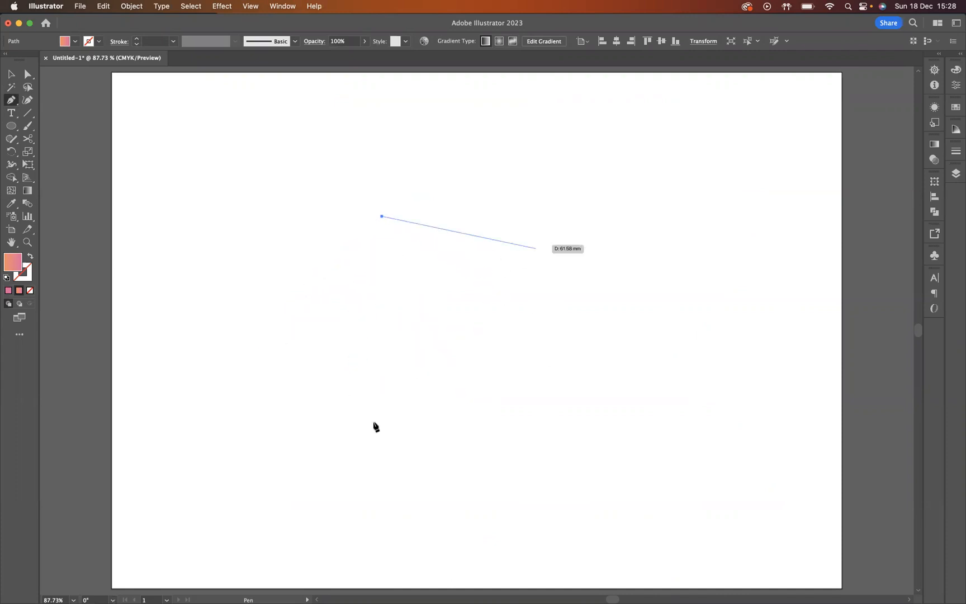
mouse_move(385, 367)
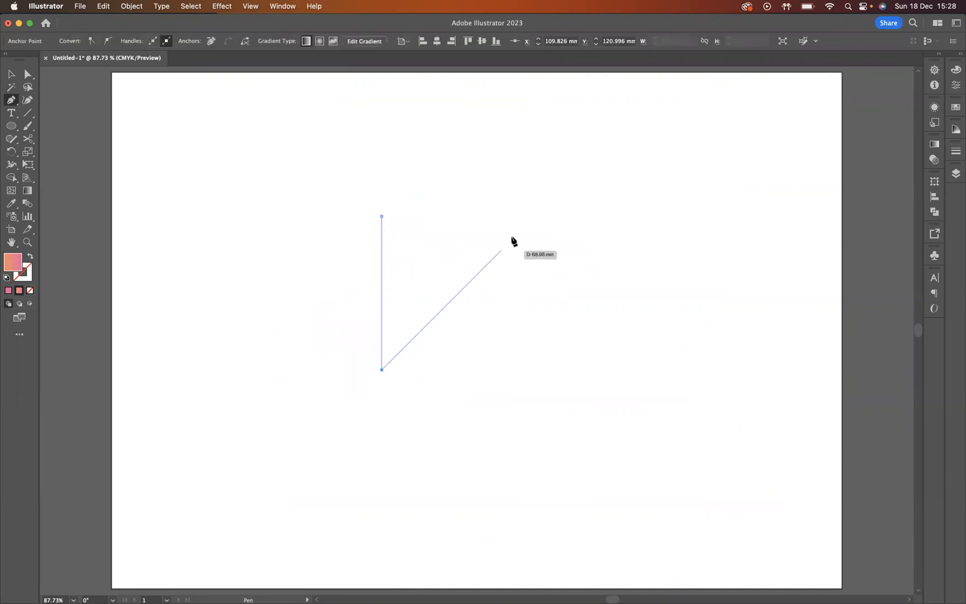
left_click(535, 219)
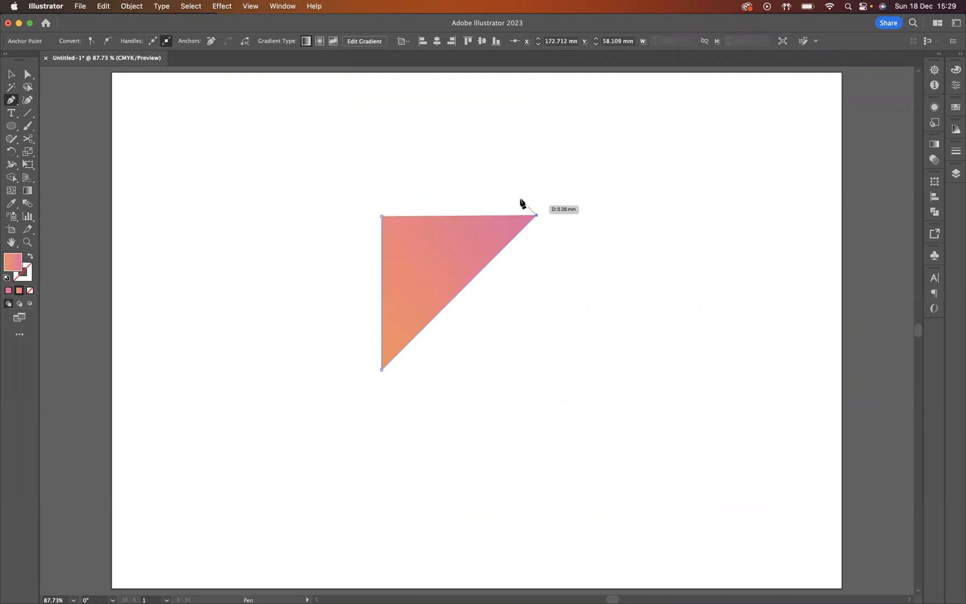
mouse_move(517, 198)
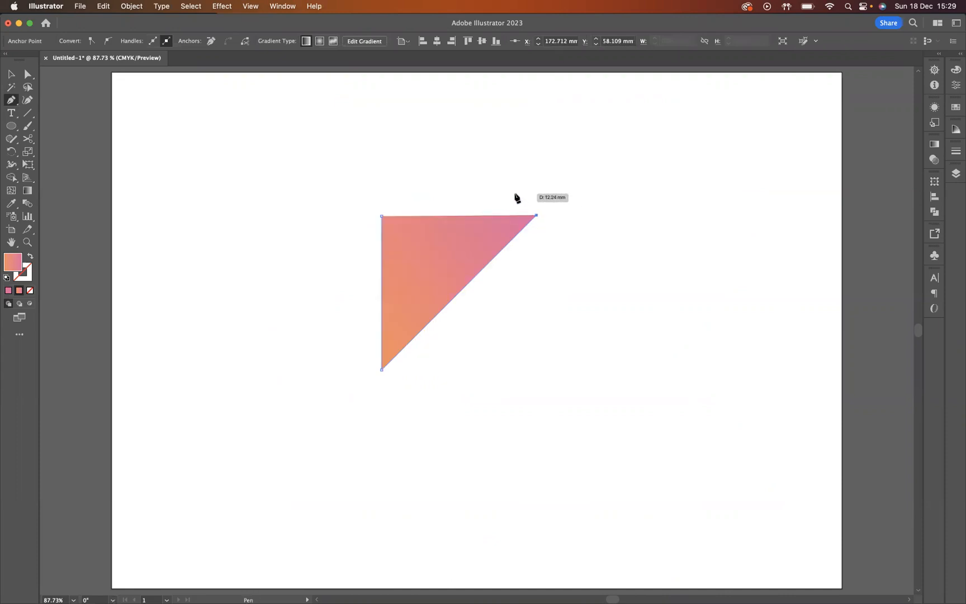
Complete the K outline's squared arm tip and lower leg as an open, unfilled path.
left_click_drag(535, 216, 516, 195)
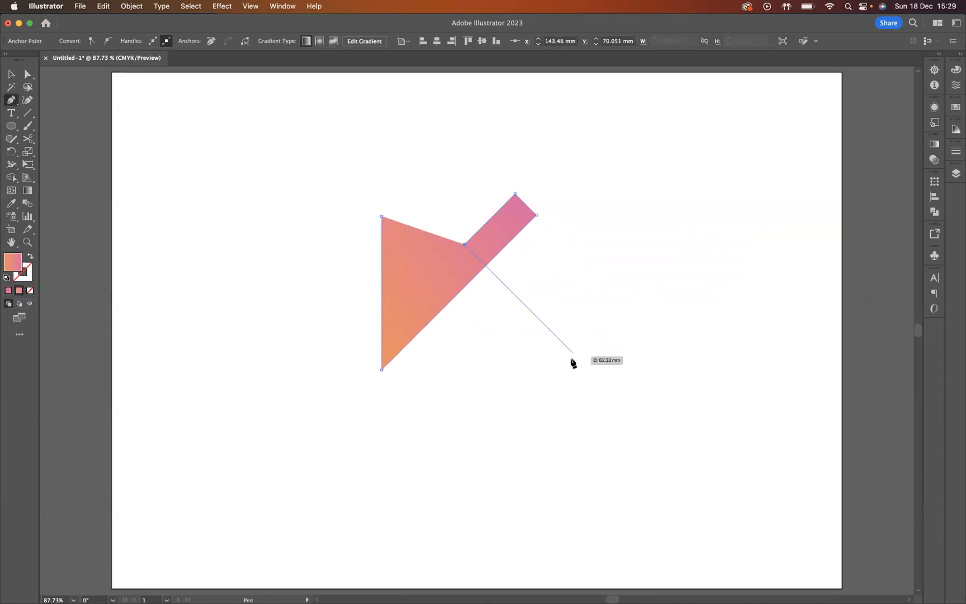
left_click(590, 372)
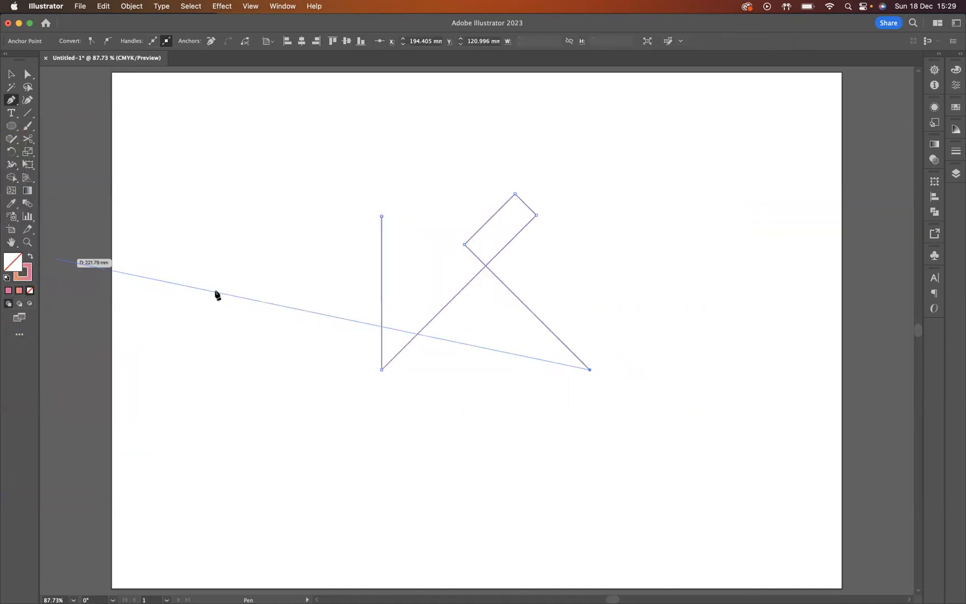
left_click(10, 74)
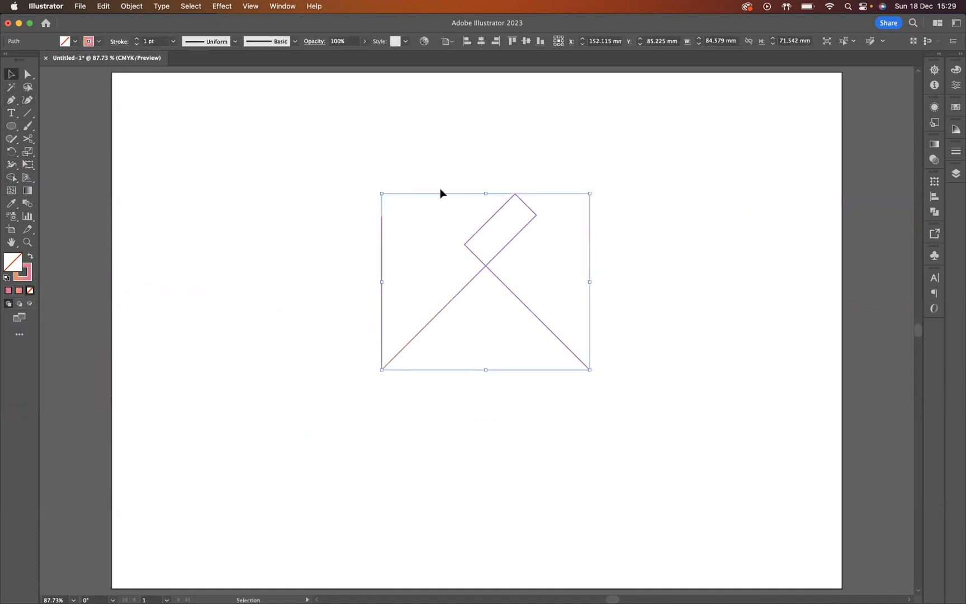
Centre the K horizontally and give it an 11 pt solid black stroke.
left_click(481, 40)
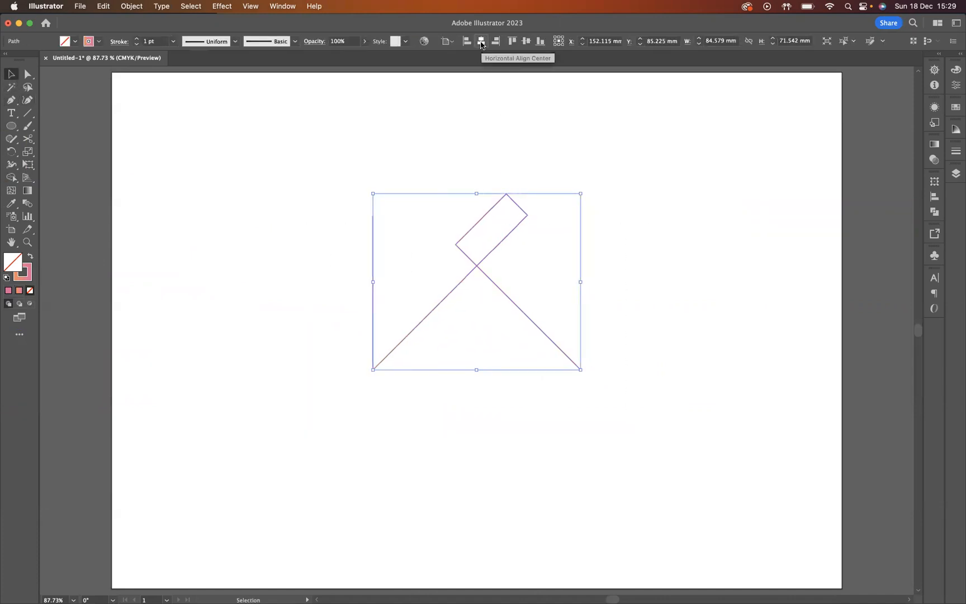
left_click_drag(476, 281, 475, 330)
type("11")
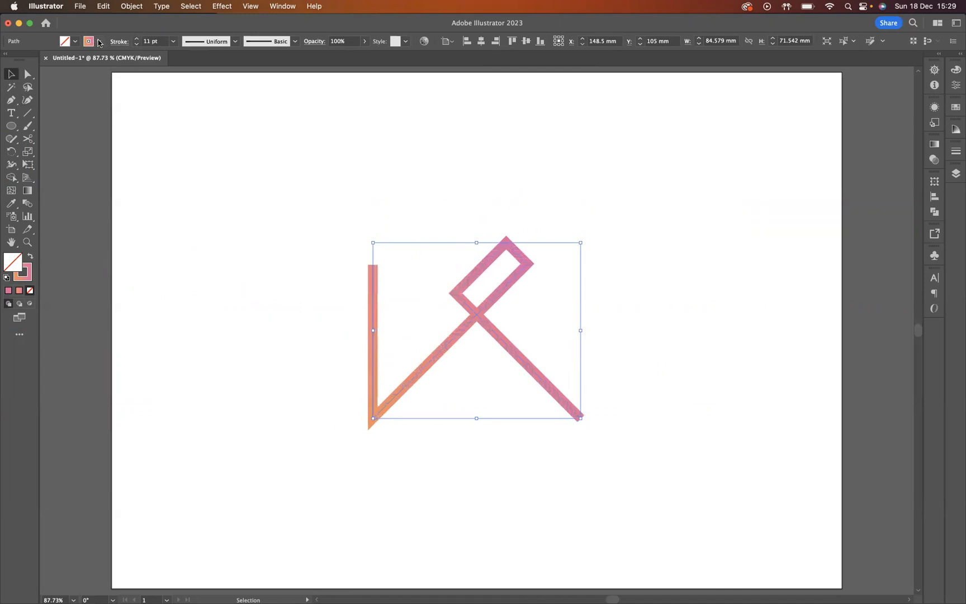
left_click(88, 41)
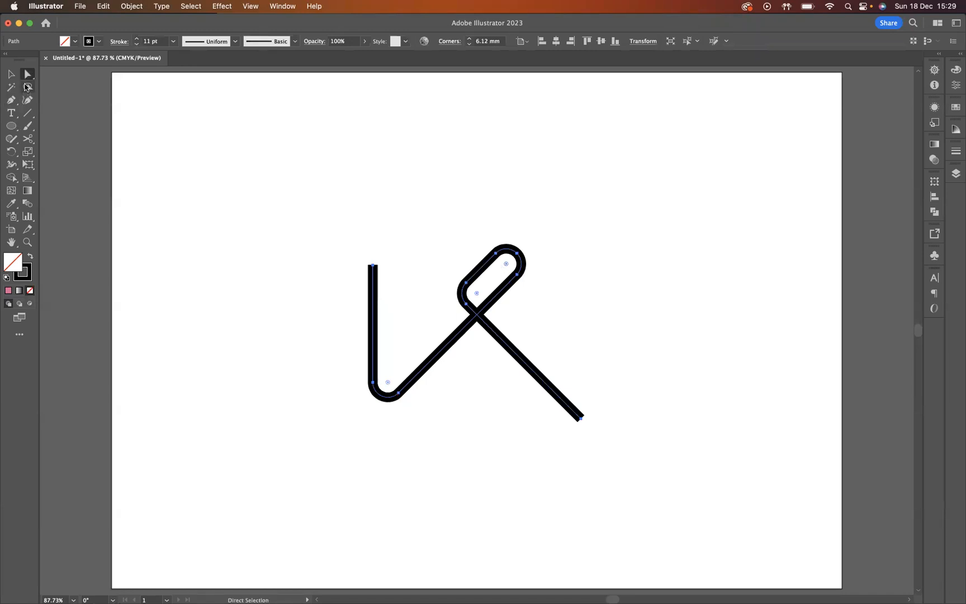
mouse_move(580, 424)
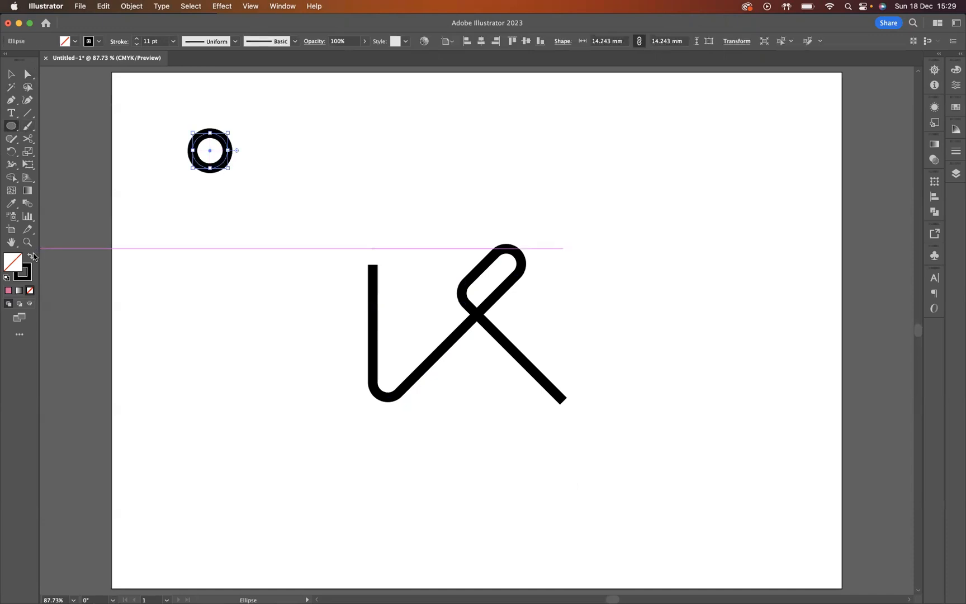
Fill the small circle with a gradient running from orange to red.
left_click(13, 262)
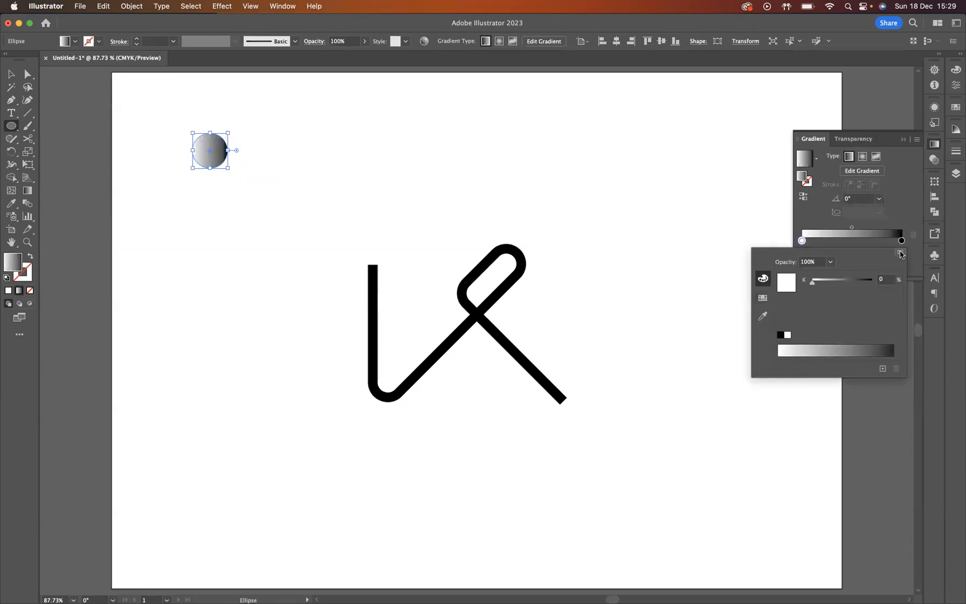
left_click(900, 252)
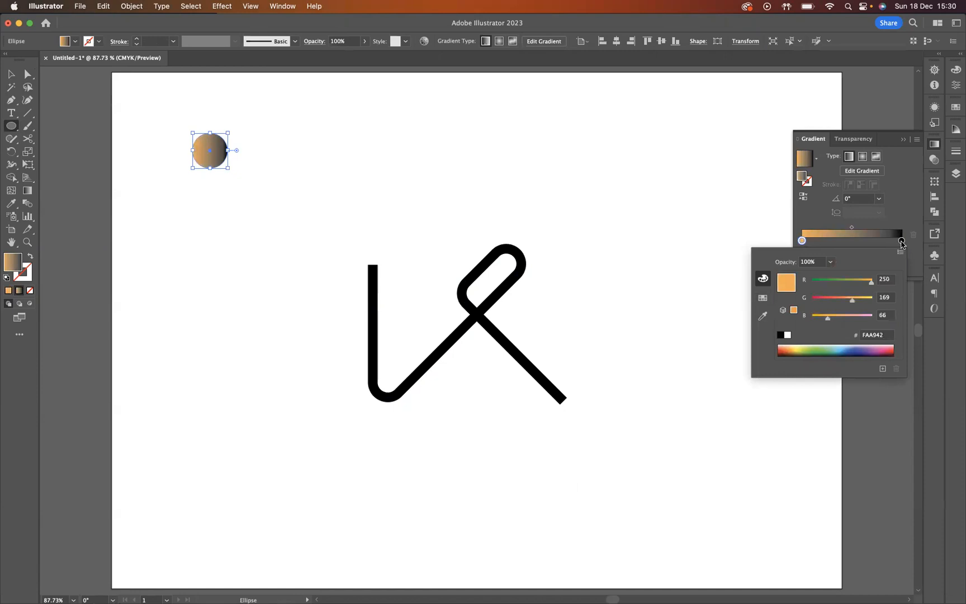
left_click(901, 241)
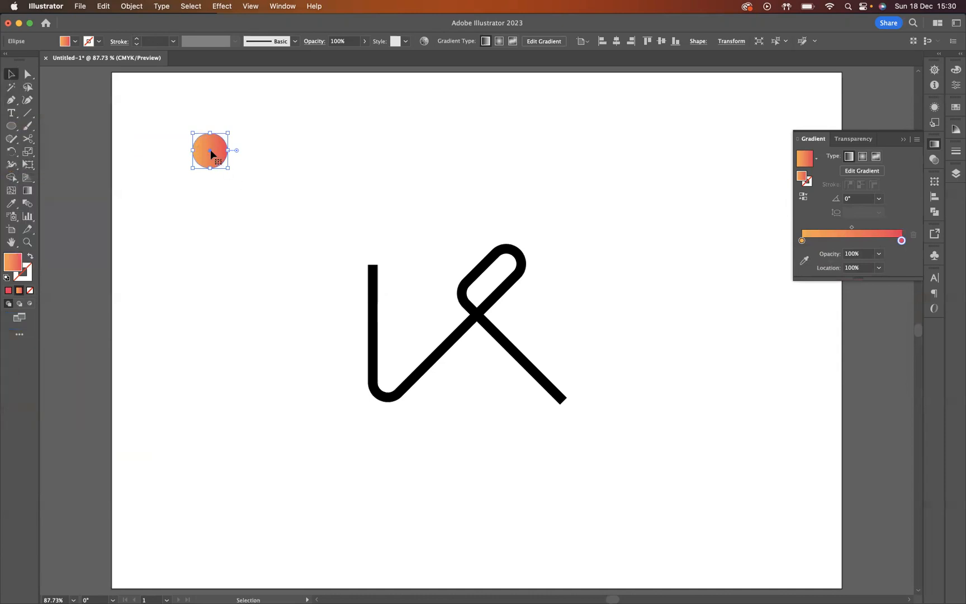
Duplicate the gradient circle down to the K's bottom and select both circles.
left_click_drag(210, 151, 209, 400)
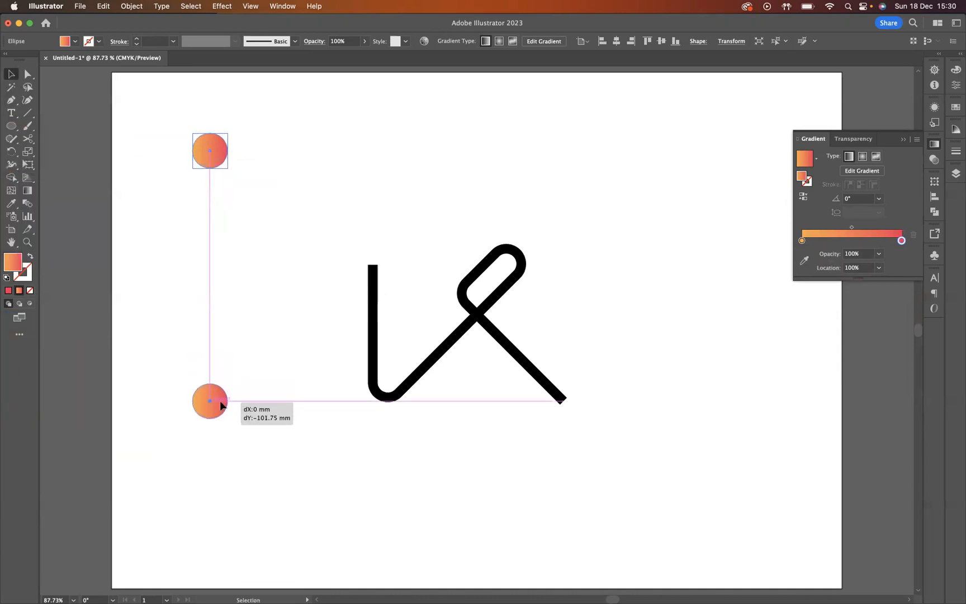
left_click_drag(209, 400, 209, 401)
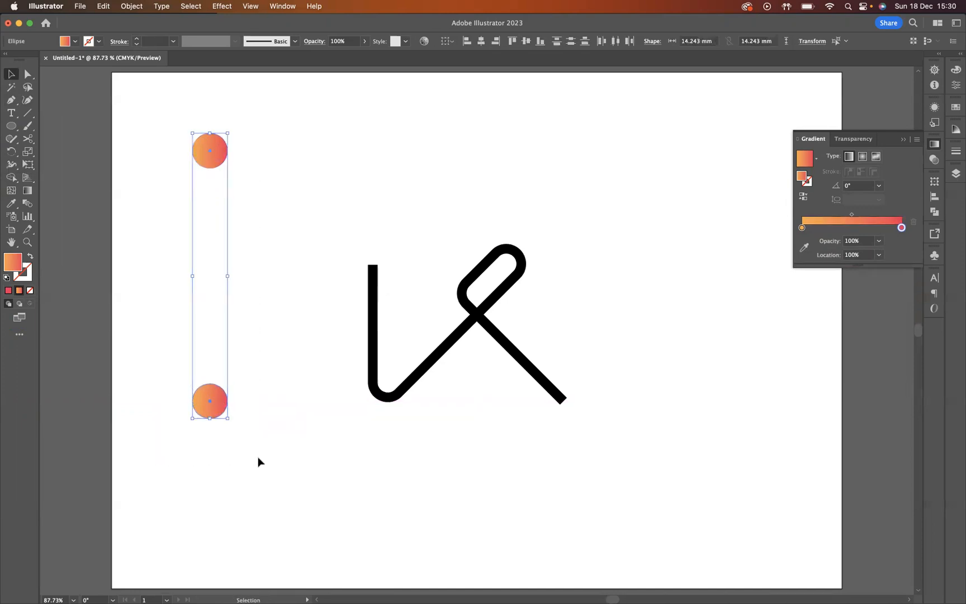
mouse_move(28, 203)
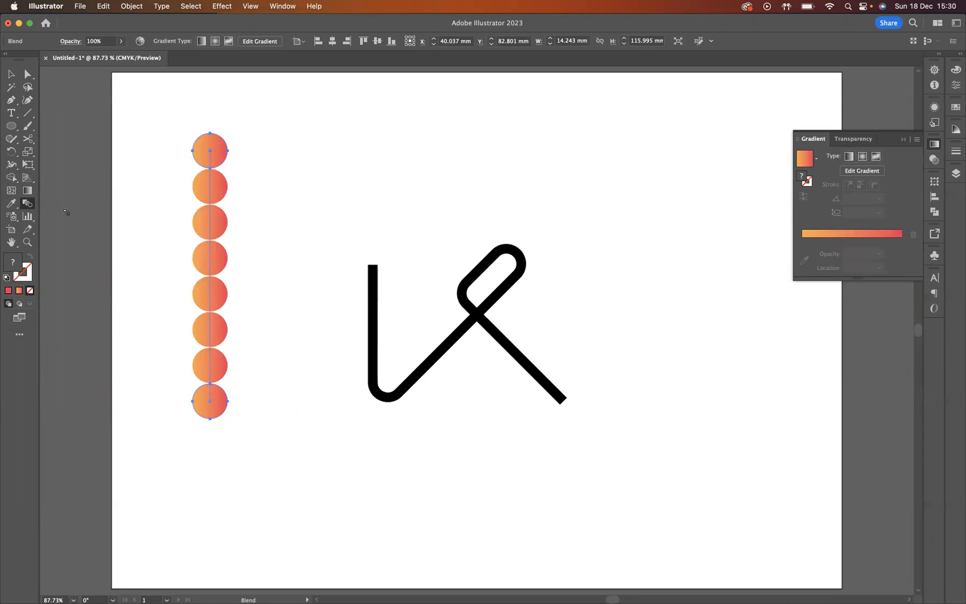
mouse_move(28, 204)
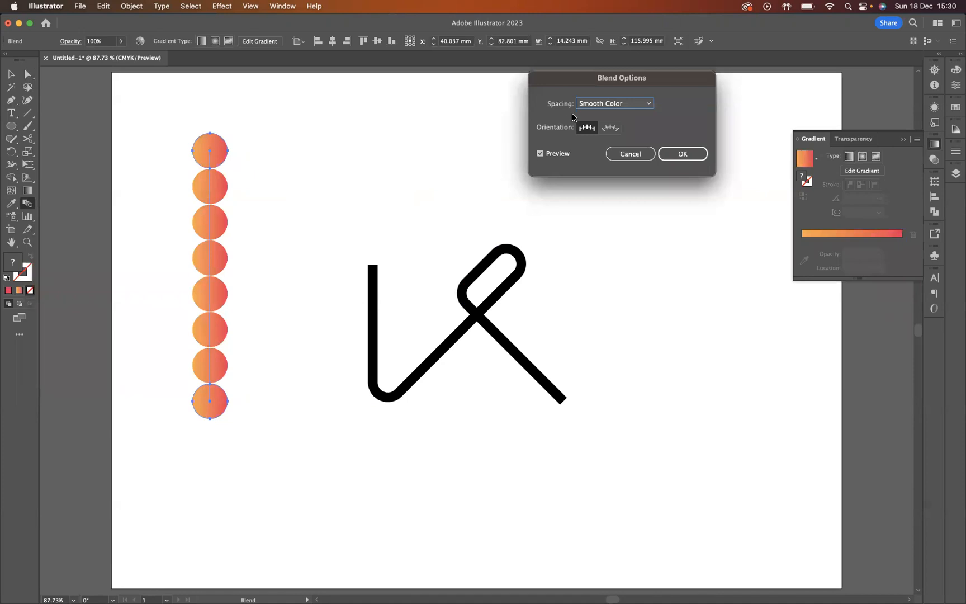
Blend the two circles with Specified Steps set to 250, forming a smooth orange-to-red tube.
left_click(614, 102)
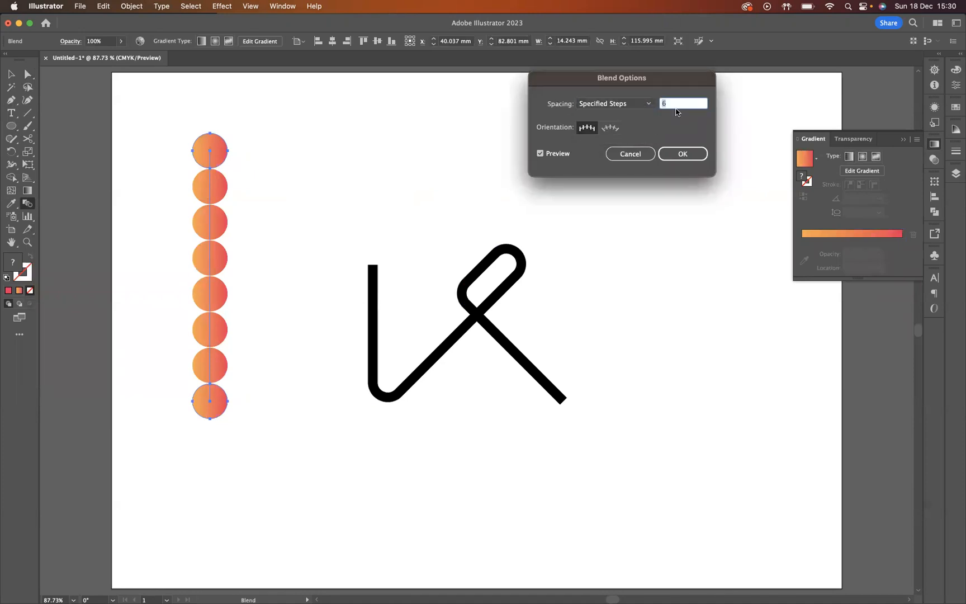
mouse_move(650, 106)
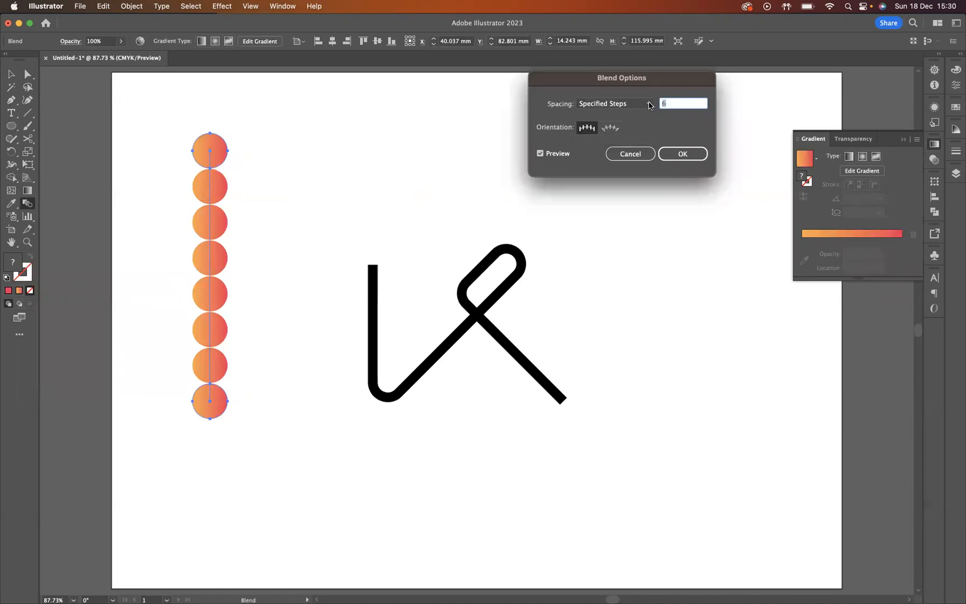
type("250")
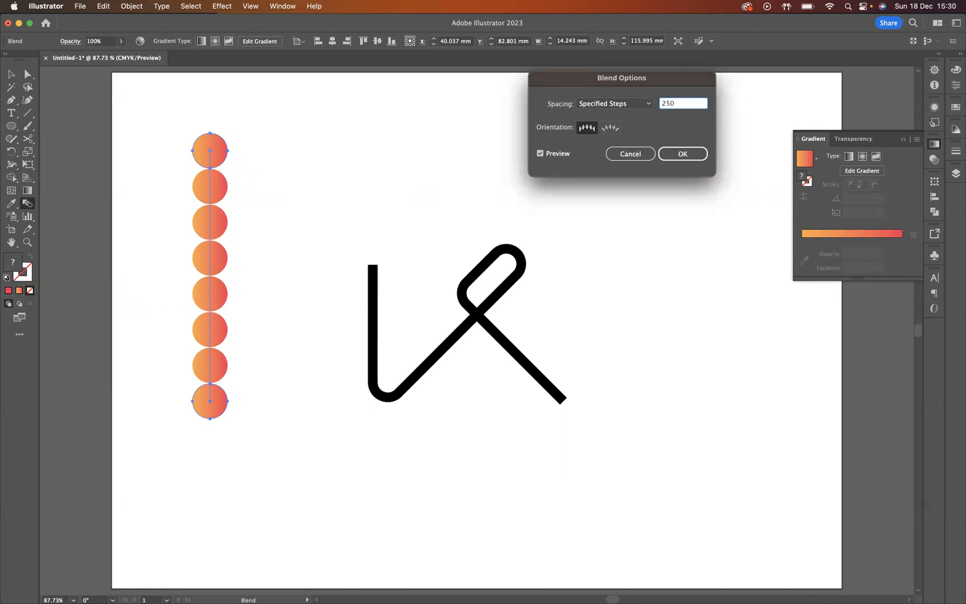
left_click(682, 153)
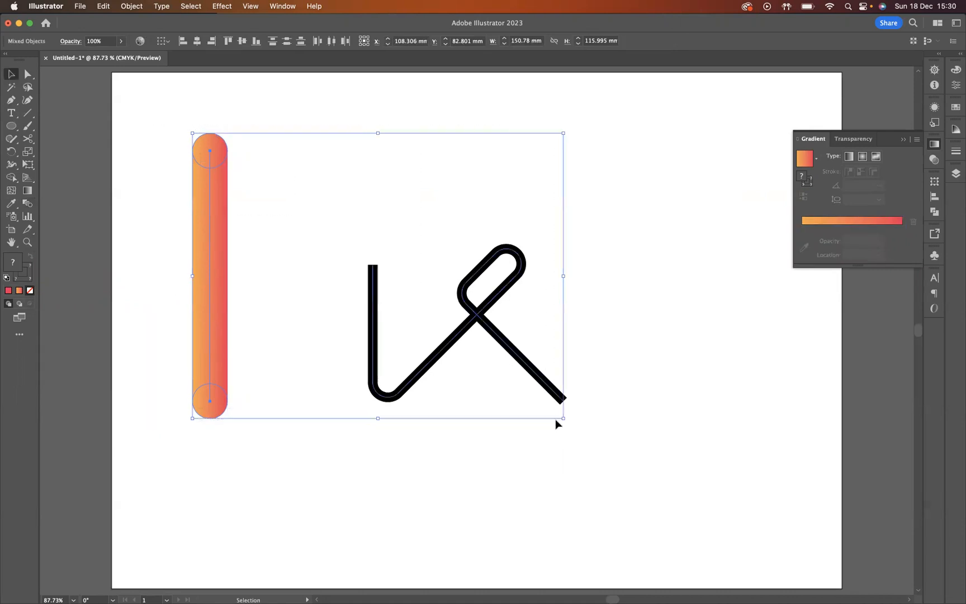
Replace the blend's spine with the K path and enlarge the resulting gradient letter.
left_click(132, 7)
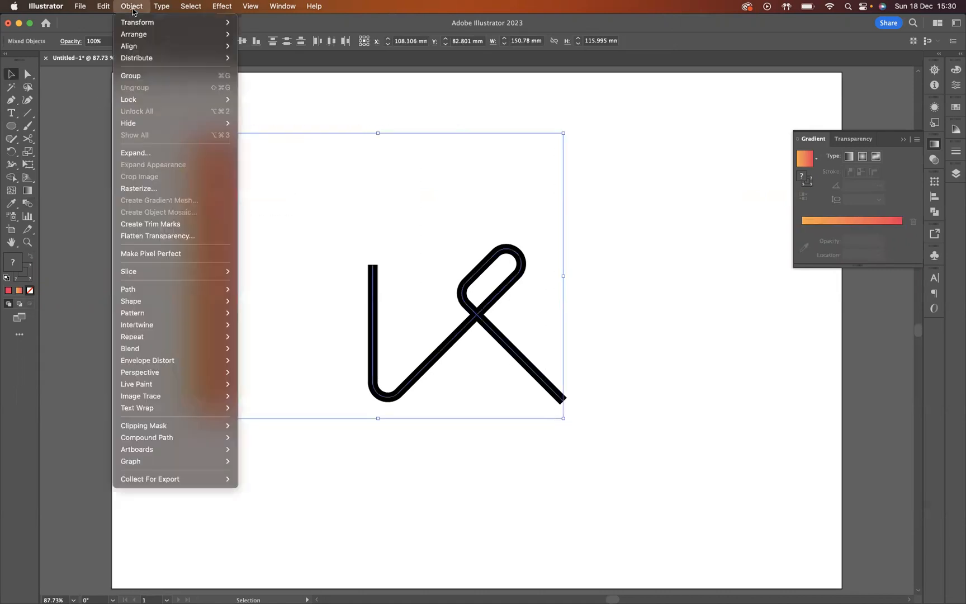
mouse_move(129, 348)
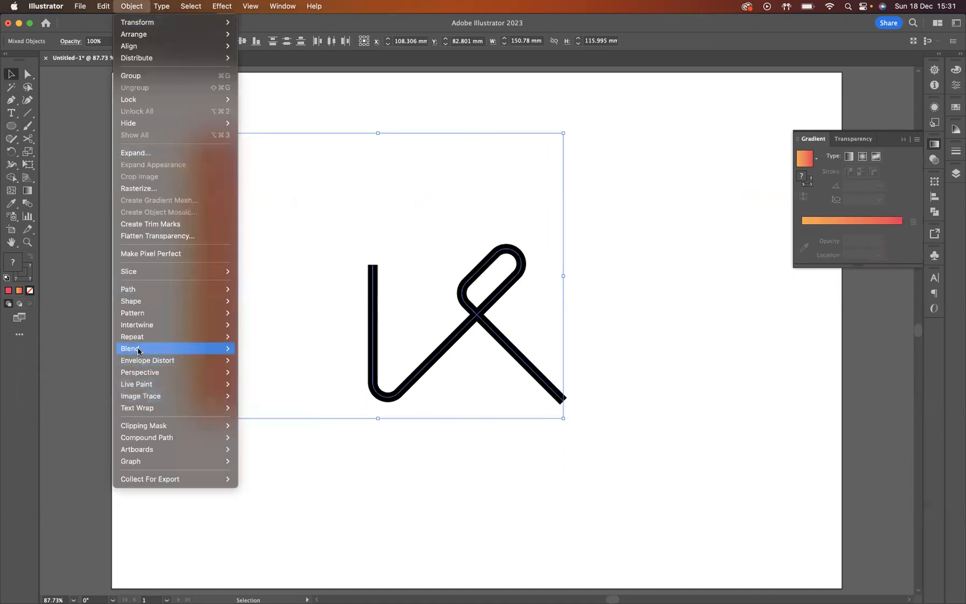
mouse_move(129, 347)
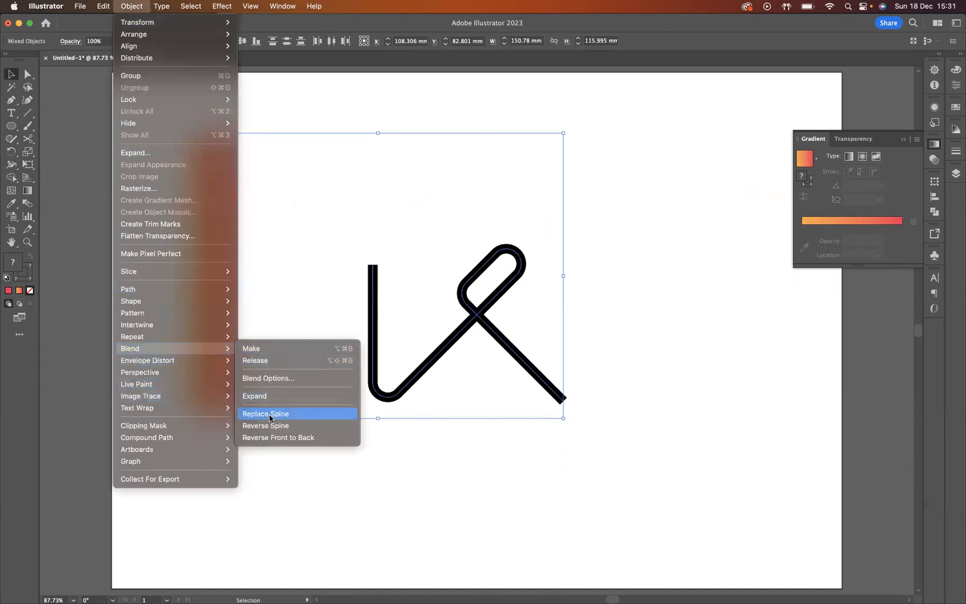
left_click(255, 396)
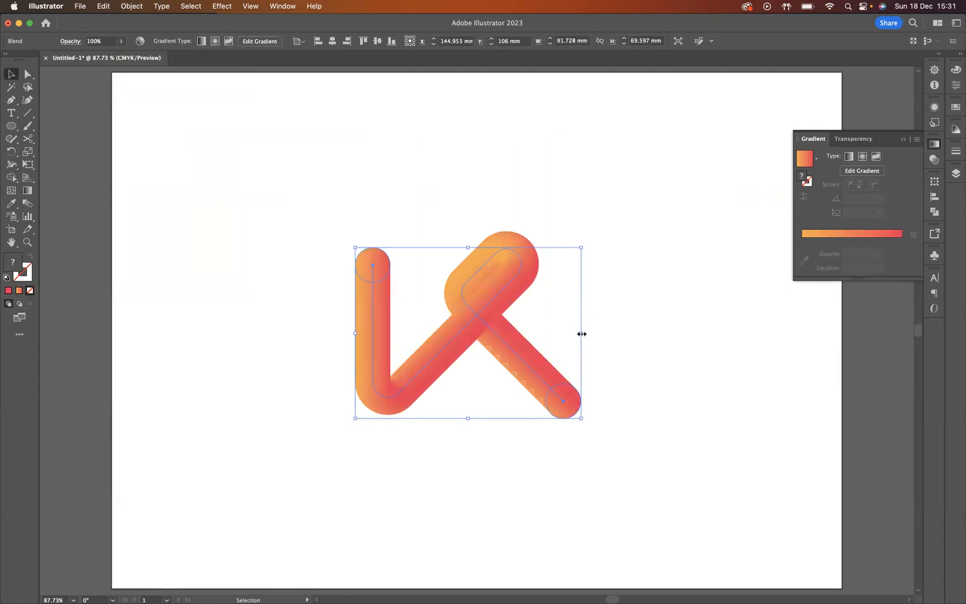
left_click_drag(582, 334, 639, 336)
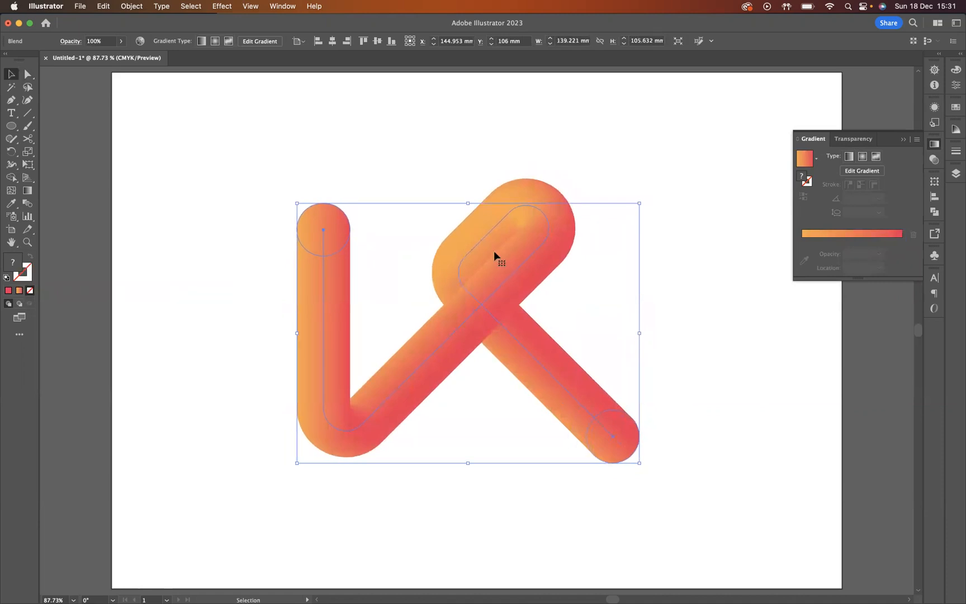
Roughen the gradient K with Size 37% relative, Detail 61/in and Smooth points for a furry look.
left_click(222, 6)
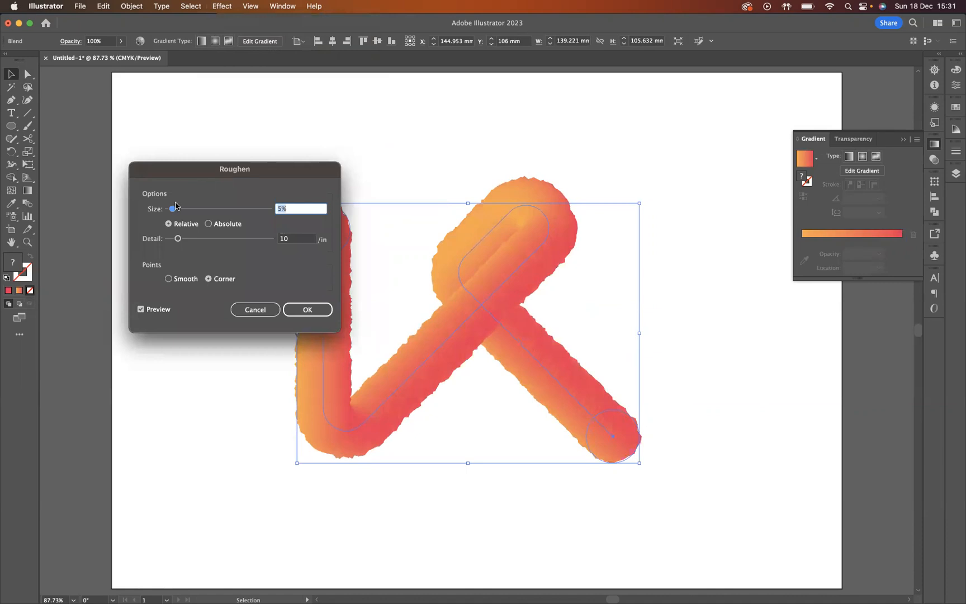
left_click_drag(172, 209, 206, 209)
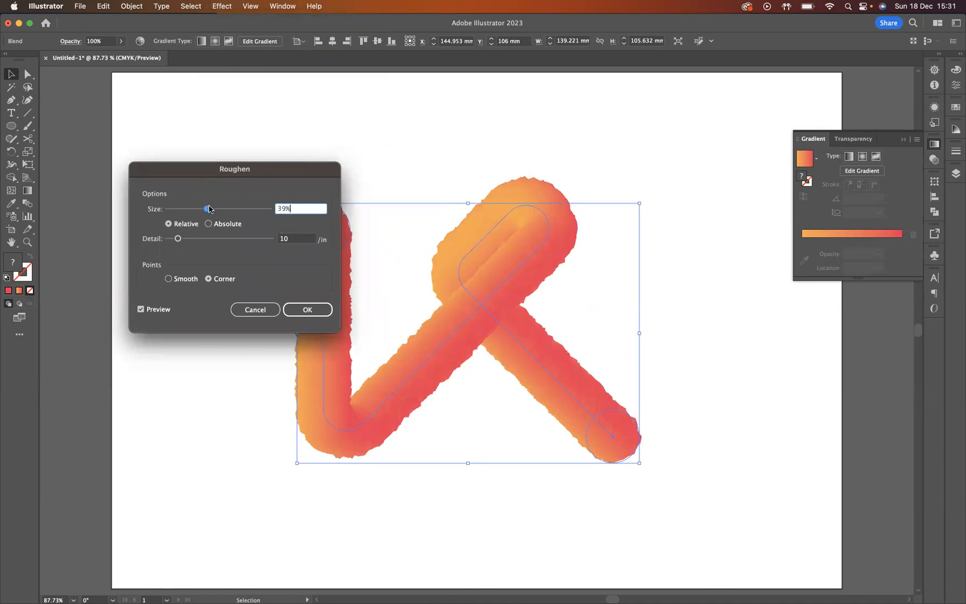
left_click_drag(207, 208, 206, 208)
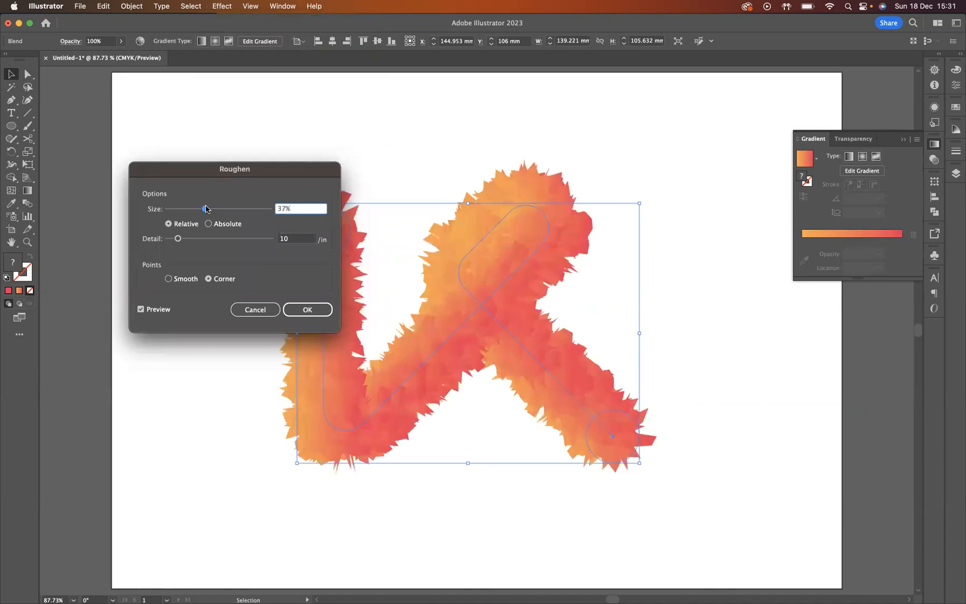
left_click(168, 279)
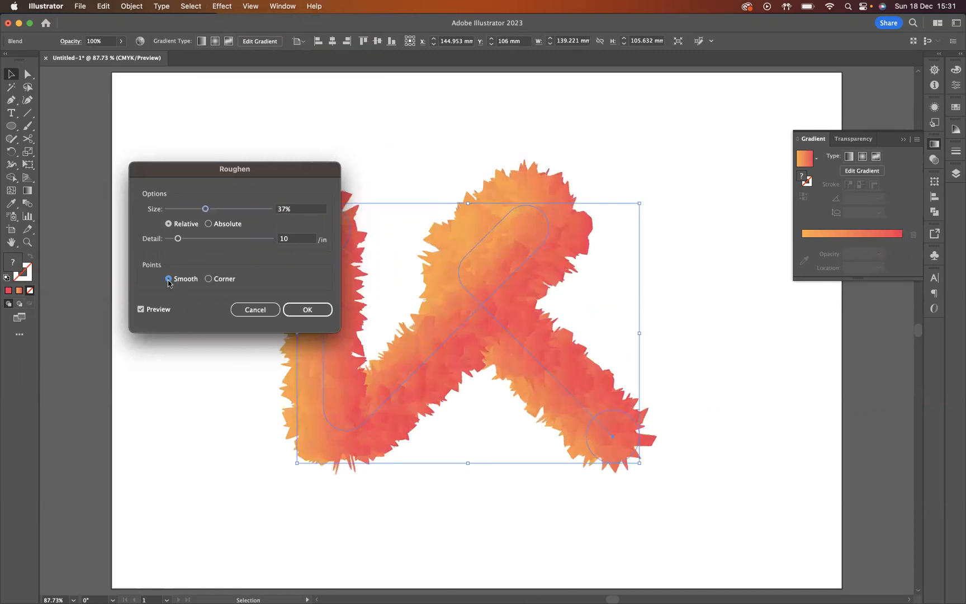
left_click_drag(177, 239, 248, 238)
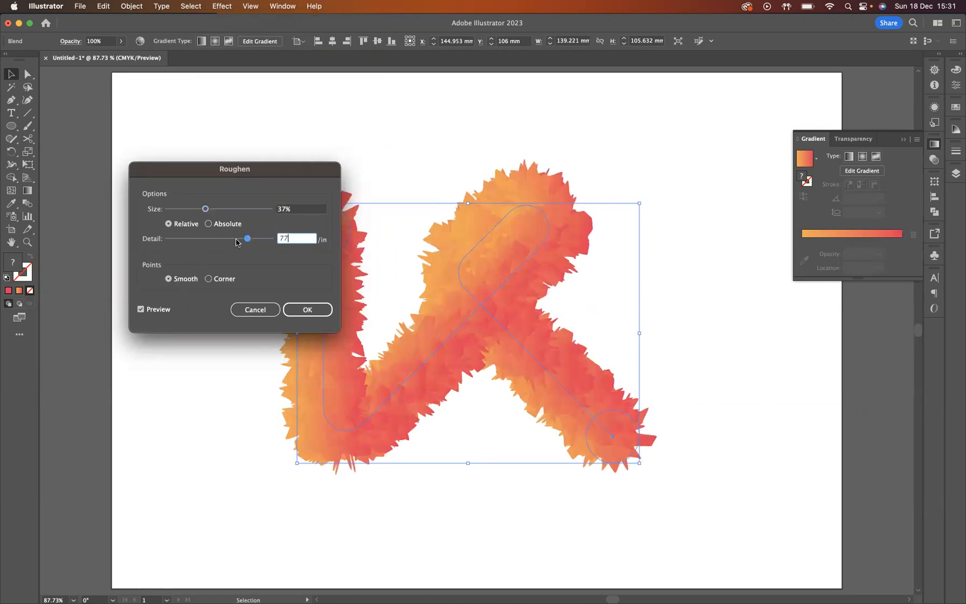
left_click_drag(247, 238, 232, 238)
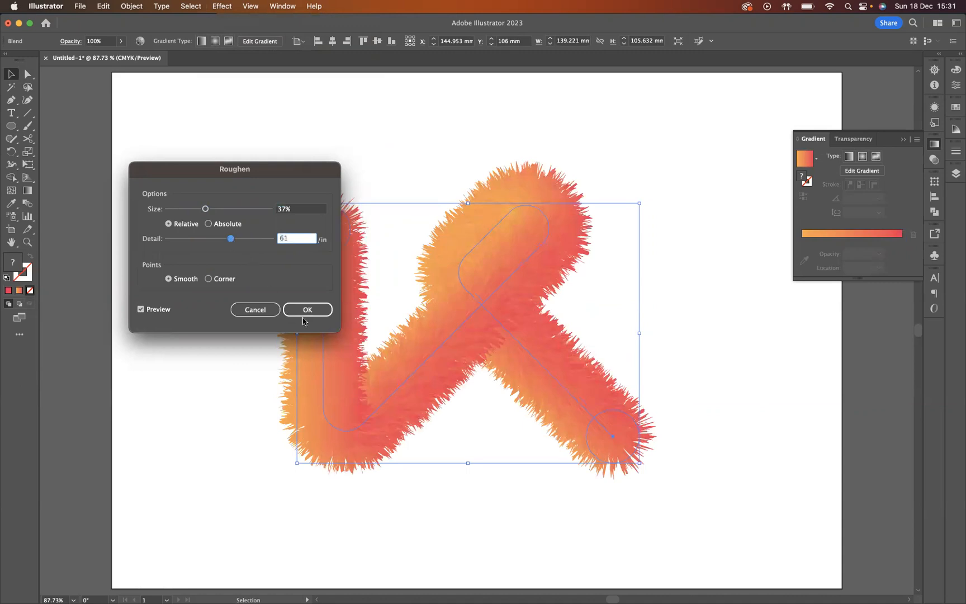
left_click(307, 310)
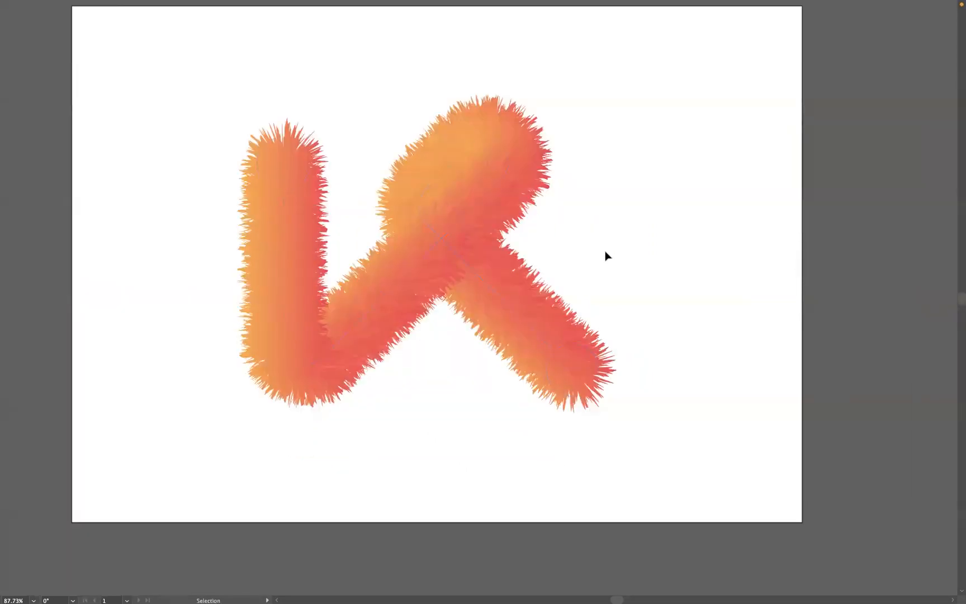
Pan to centre the finished furry K in the full-screen view.
left_click_drag(608, 256, 655, 290)
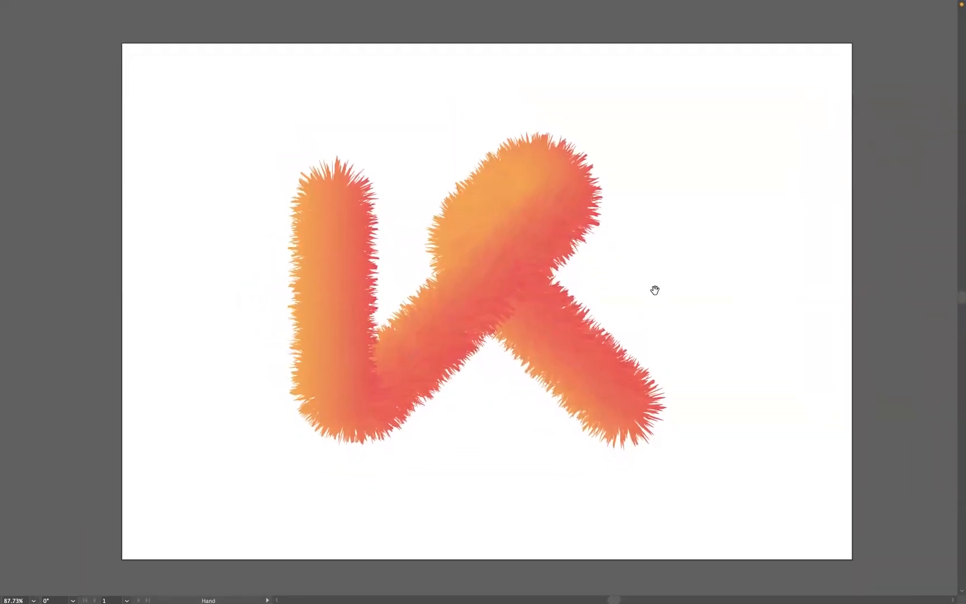